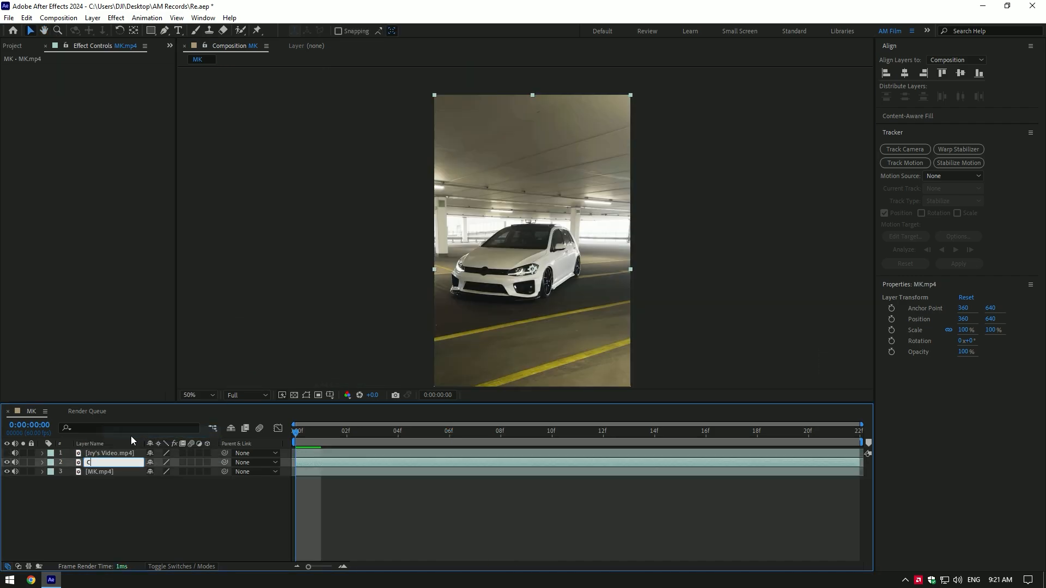
# Rename the duplicated MK.mp4 layers to 'Car only' and 'Background'
pyautogui.rightClick(100, 462)
pyautogui.write('ar only')
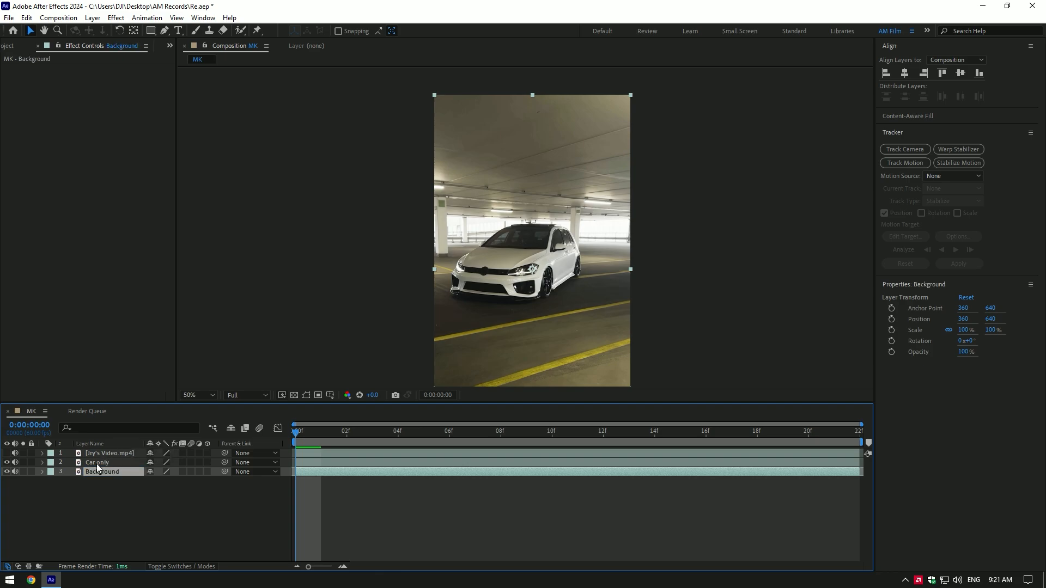
pyautogui.click(97, 462)
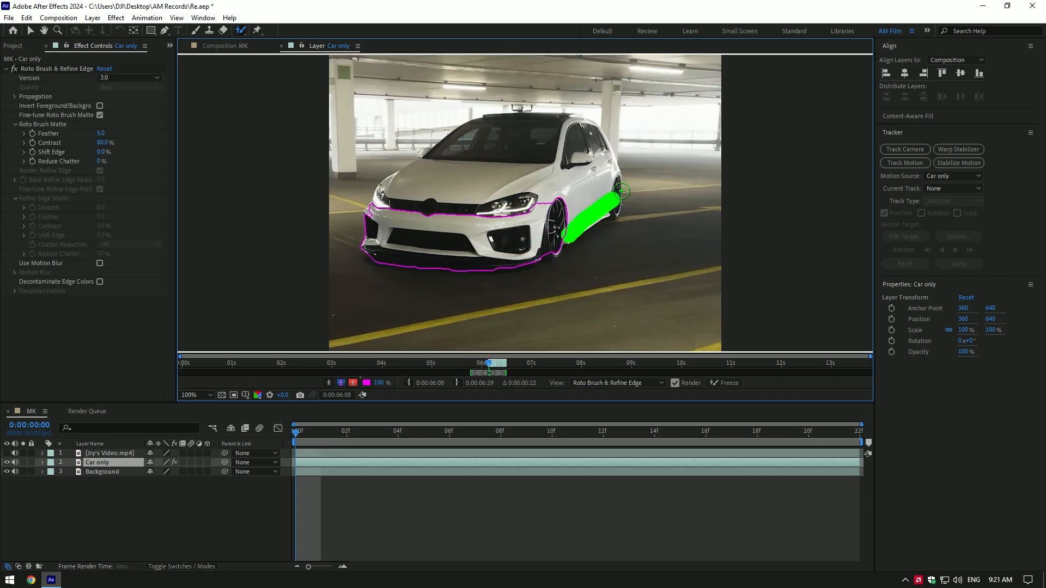
# Refine the Roto Brush matte around the car and hide Background to preview the cutout
pyautogui.click(189, 394)
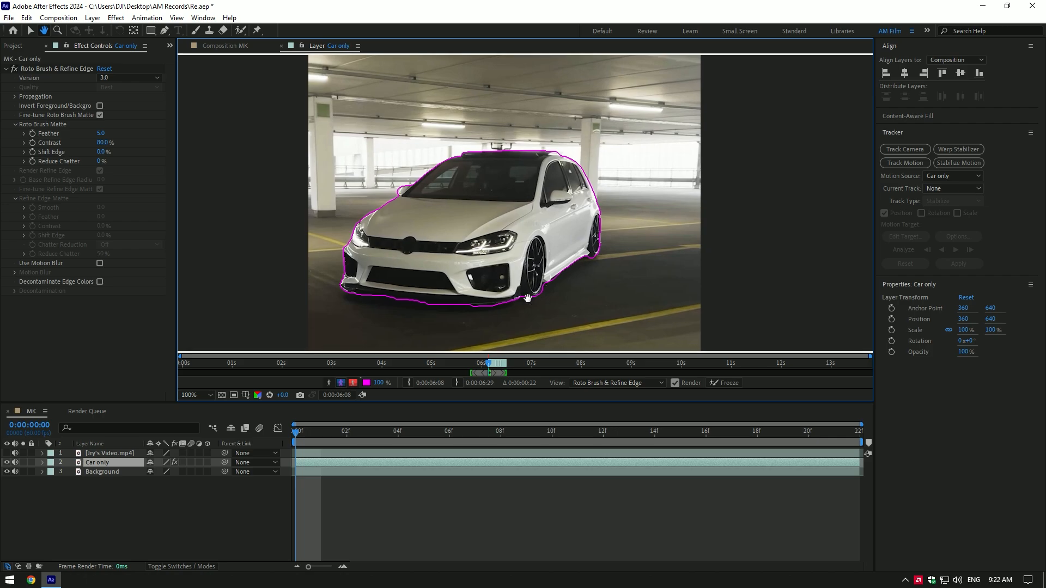
pyautogui.click(727, 383)
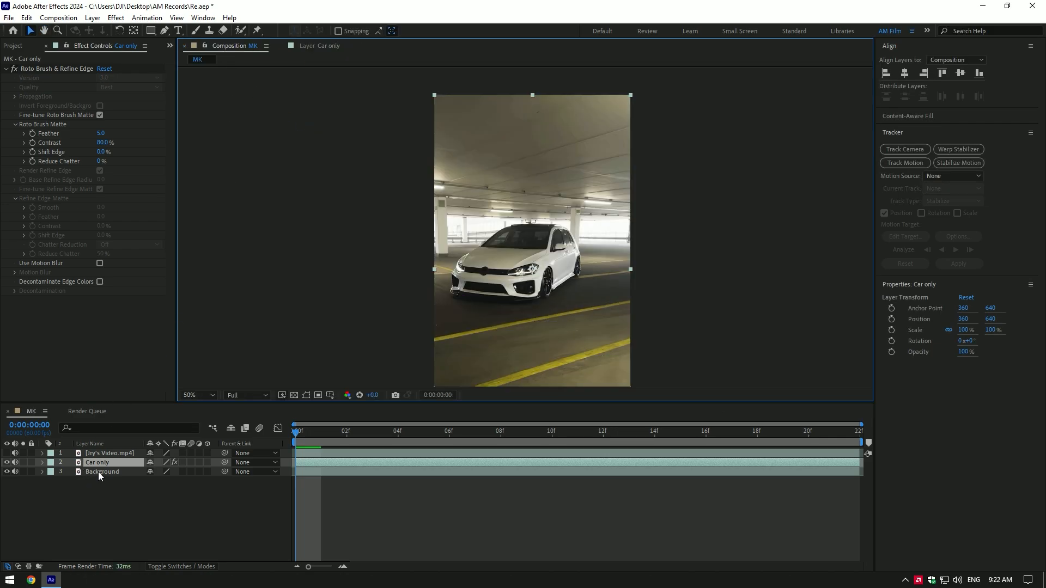
pyautogui.click(103, 472)
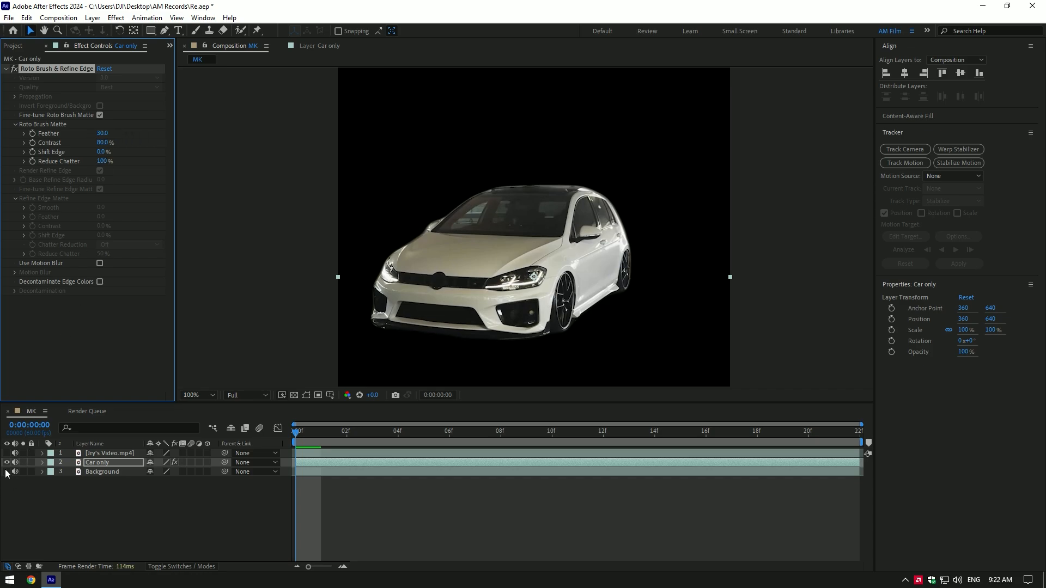
# Re-enable Background and darken it with Curves plus Exposure set to -6.17
pyautogui.click(7, 471)
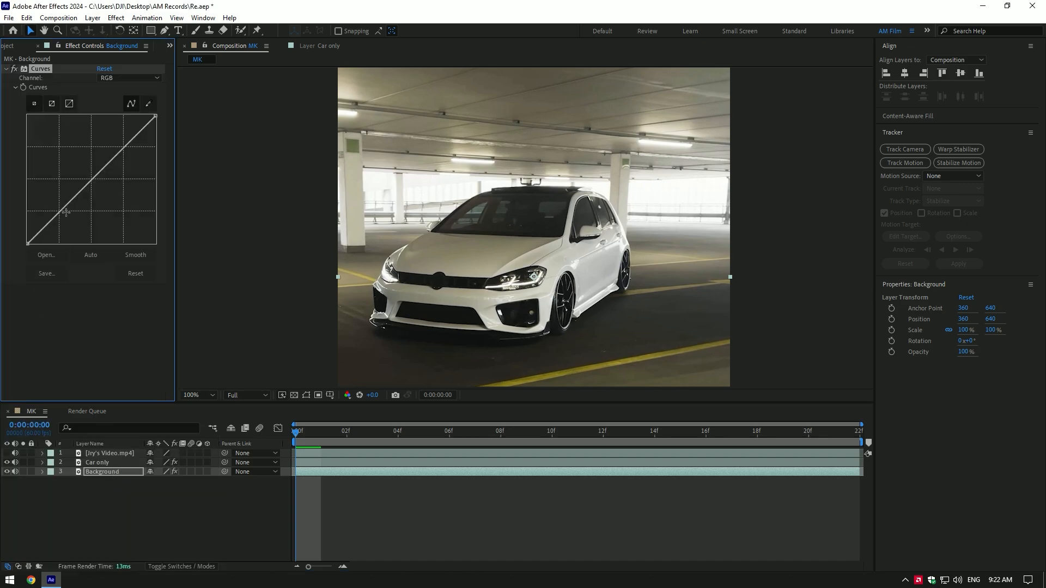
pyautogui.write('exp')
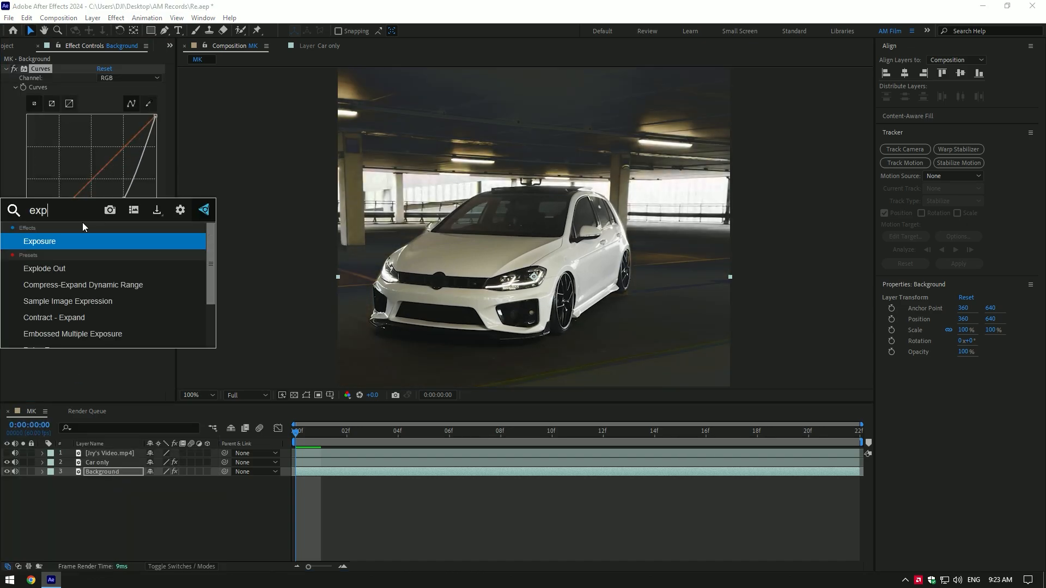
pyautogui.doubleClick(39, 241)
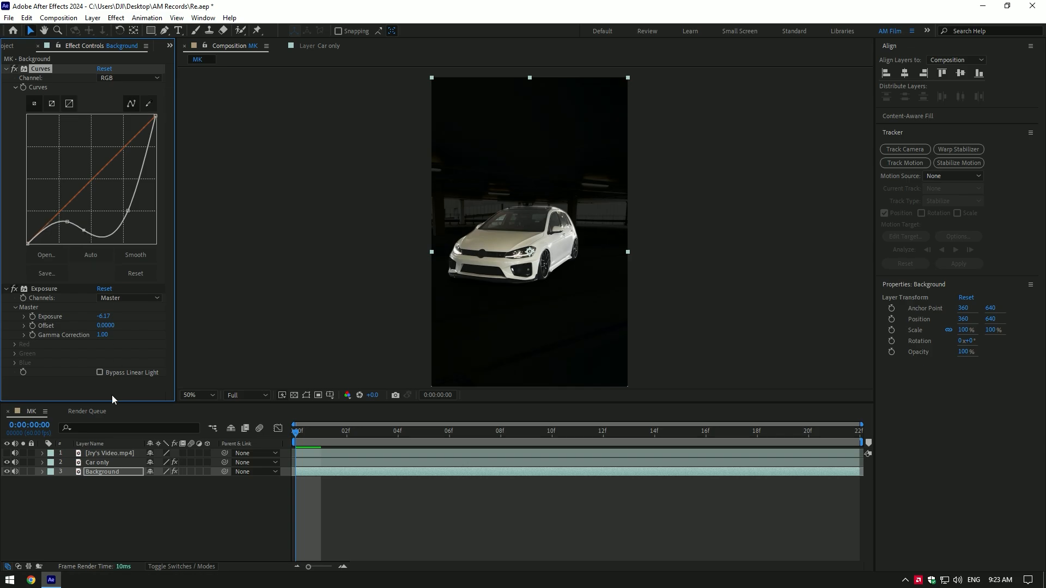
pyautogui.click(97, 462)
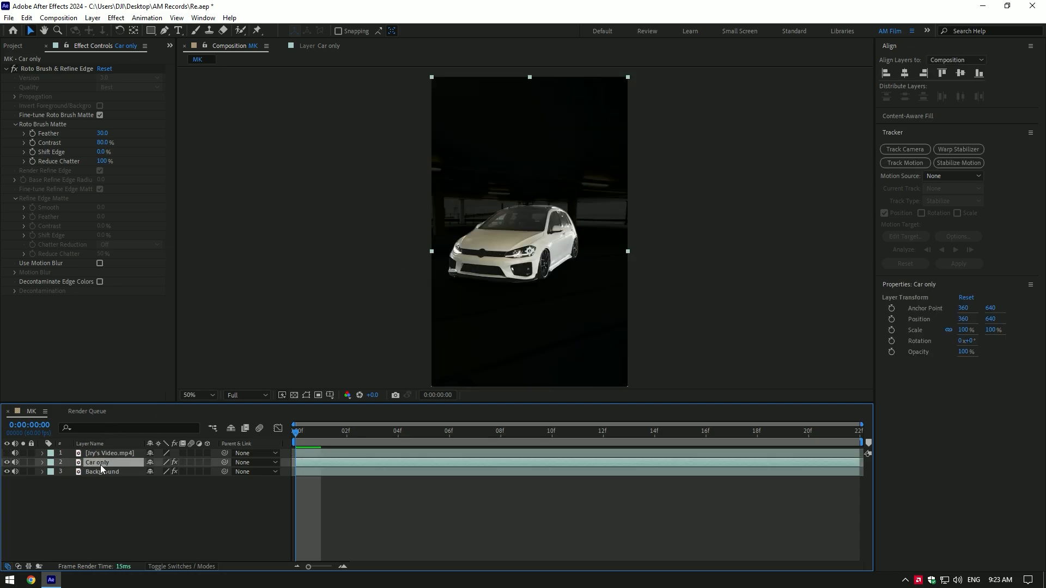
# Duplicate Car only and precompose the original as Car only Comp 1, moving all attributes
pyautogui.press('ctrl+d')
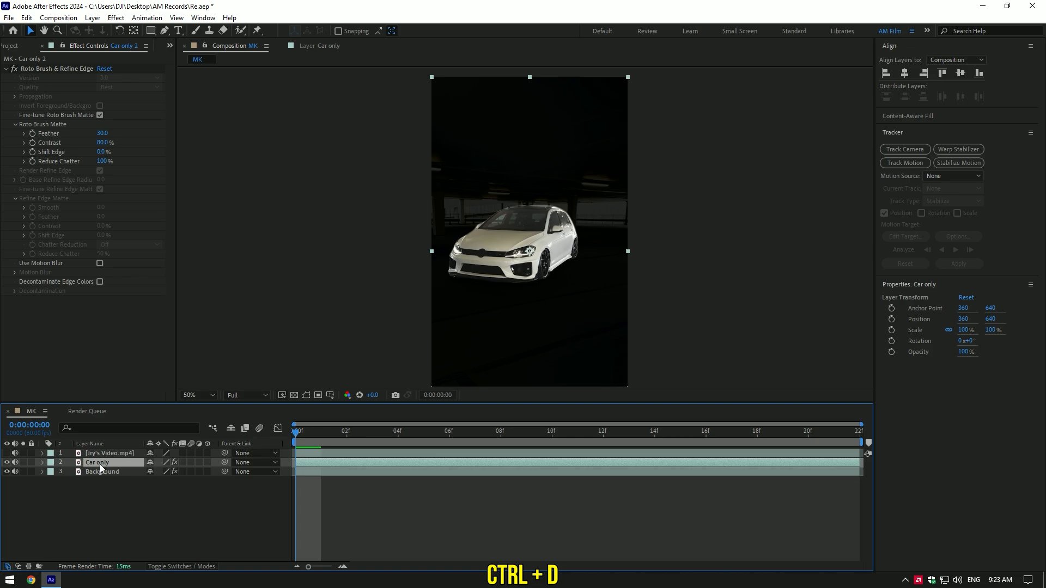
pyautogui.press('ctrl+d')
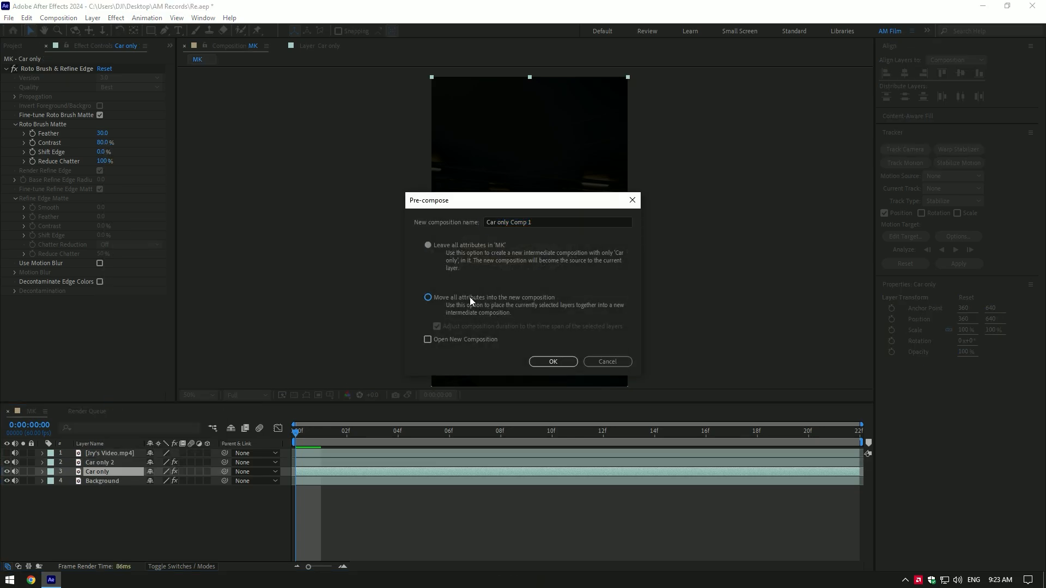
pyautogui.click(552, 362)
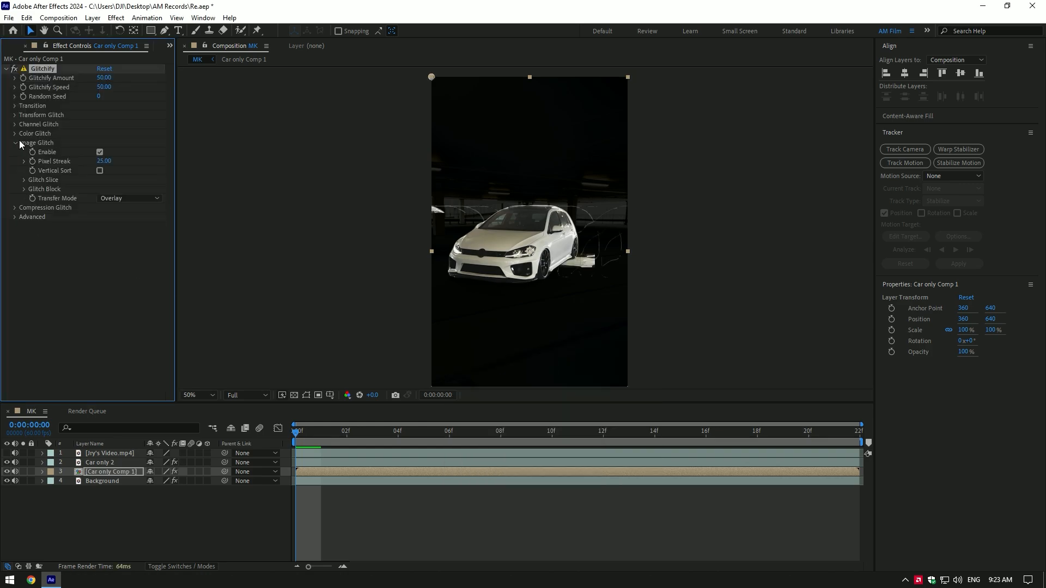
# Set Glitchify Channel Scale to Vertical with Scale 100, Offset 0, Speed Multiplier 0
pyautogui.click(14, 133)
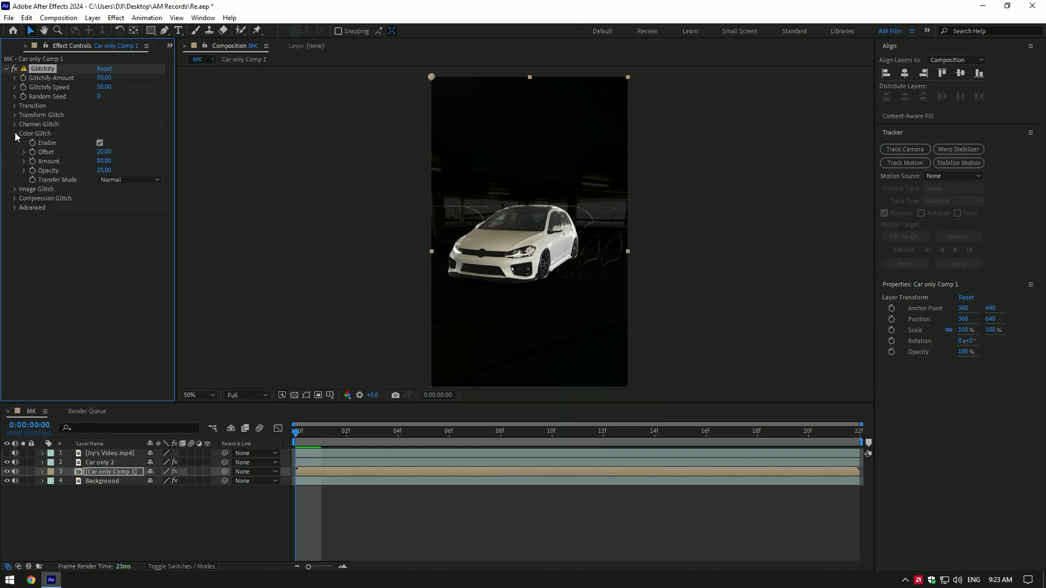
pyautogui.click(14, 133)
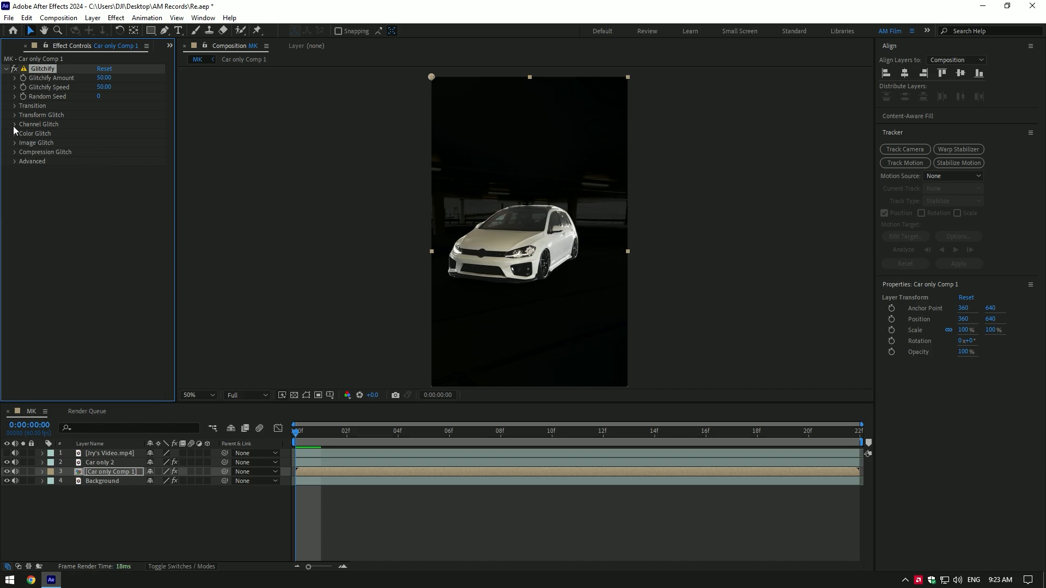
pyautogui.click(14, 124)
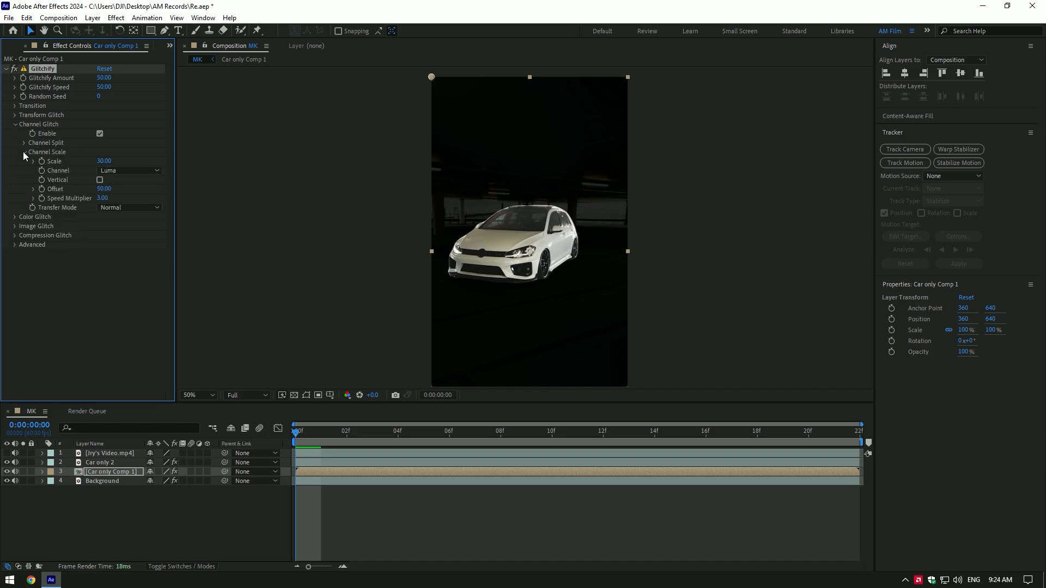
pyautogui.click(100, 180)
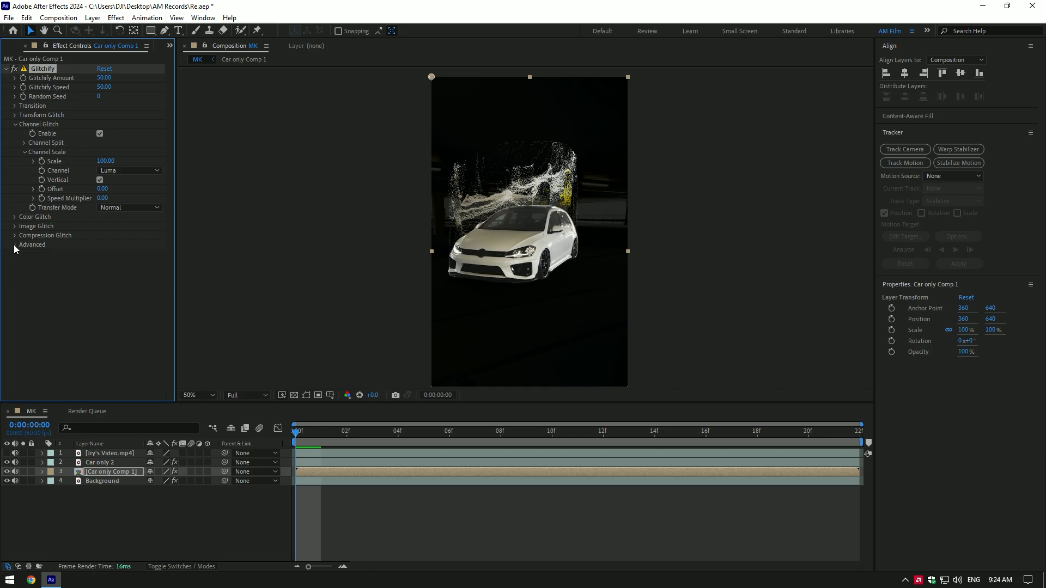
pyautogui.click(14, 244)
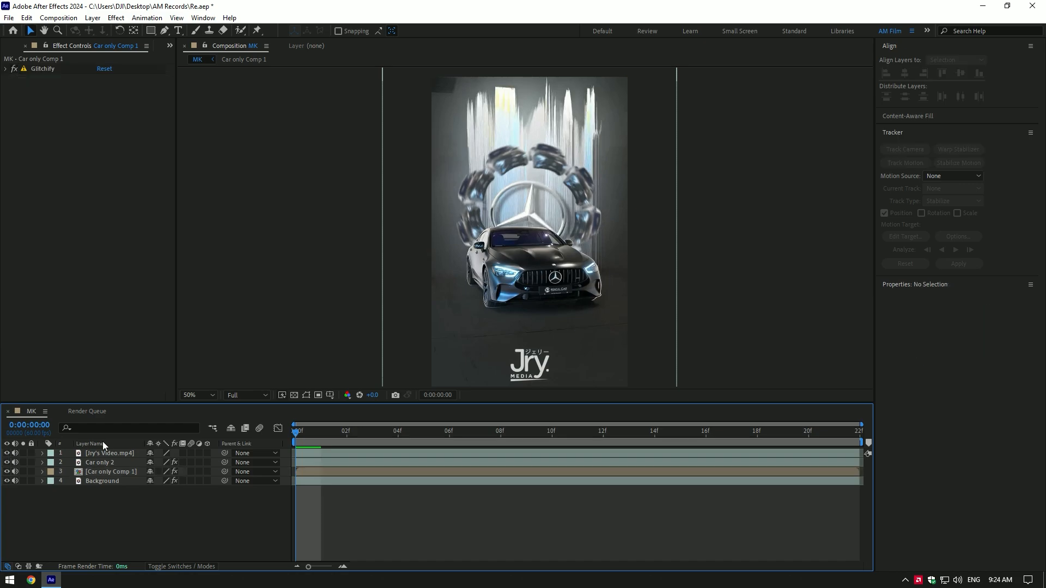
pyautogui.moveTo(569, 239)
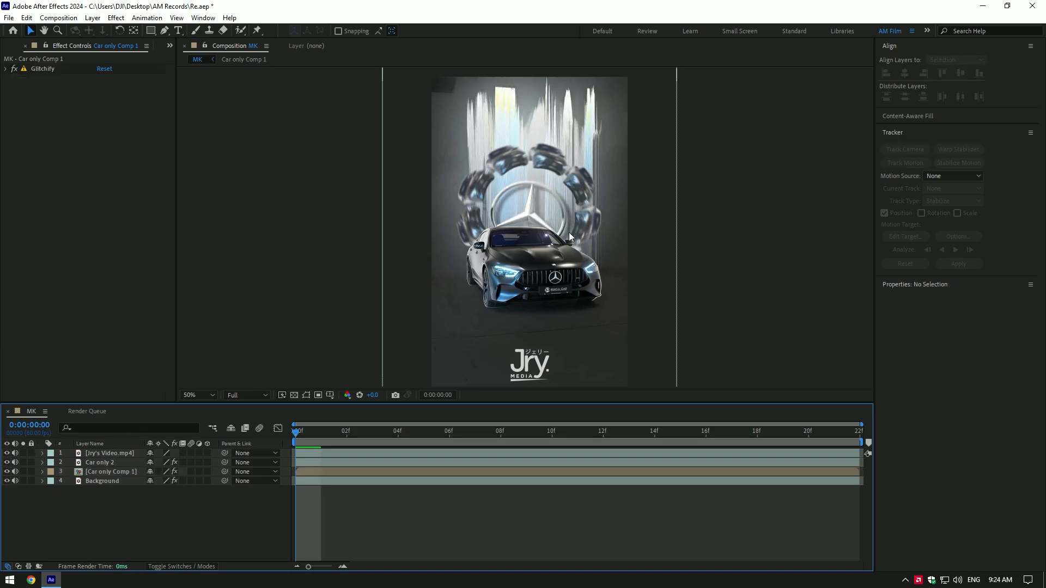
pyautogui.click(732, 432)
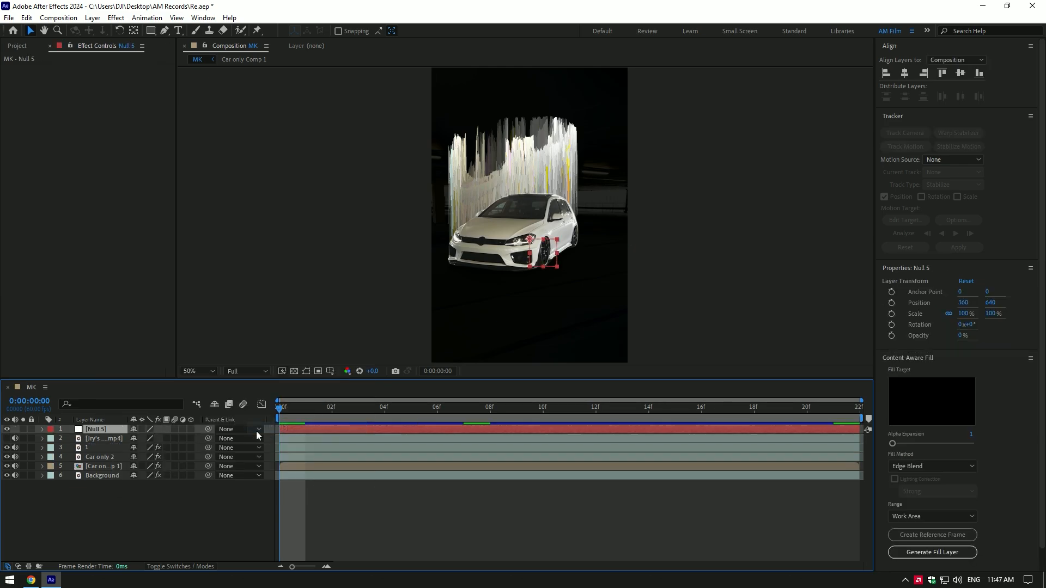
# Add Slider Control to Null 5 and scale car copy 1 down to 33%
pyautogui.write('sl')
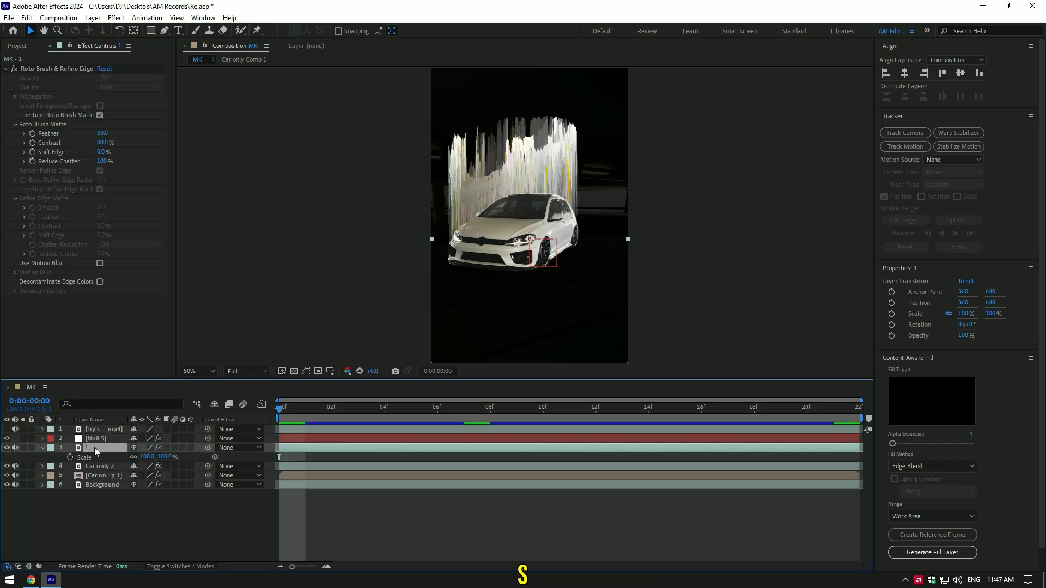
pyautogui.moveTo(156, 457); pyautogui.dragTo(119, 457)
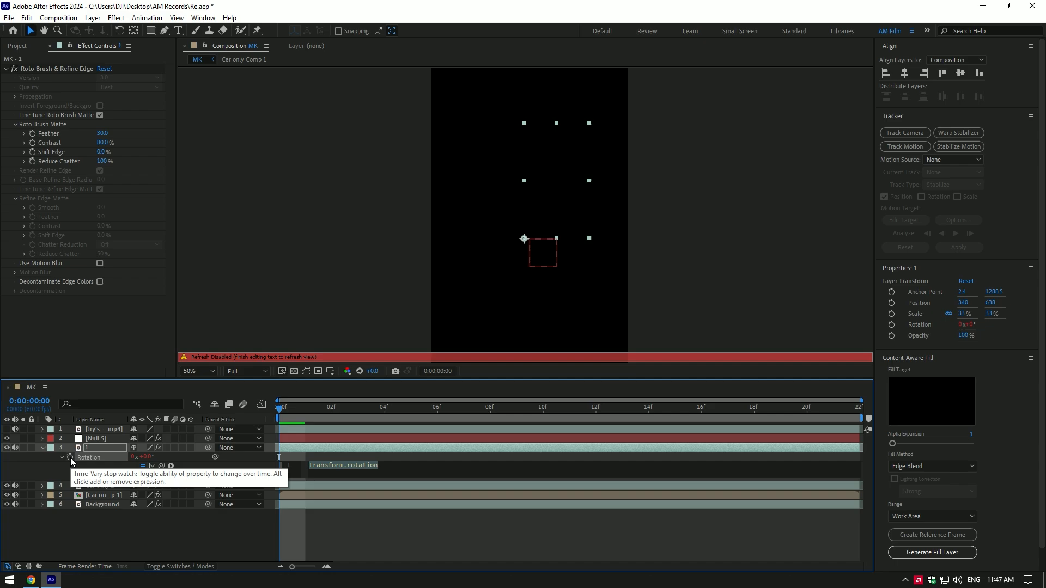
# Drive layer 1's rotation with thisComp.layer("Null 5").effect("Slider Control")("Slider")*index
pyautogui.click(96, 438)
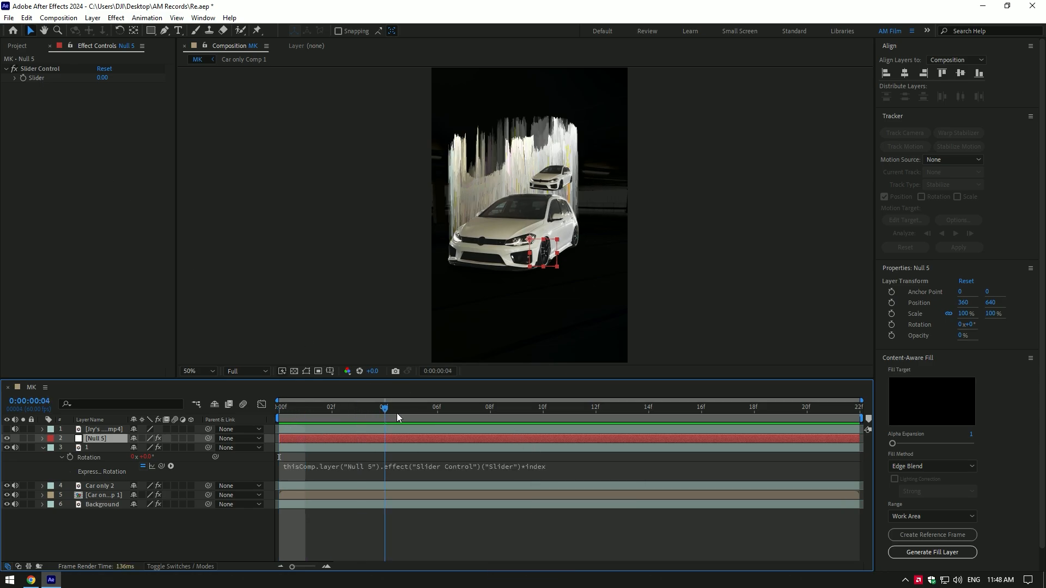
pyautogui.click(278, 407)
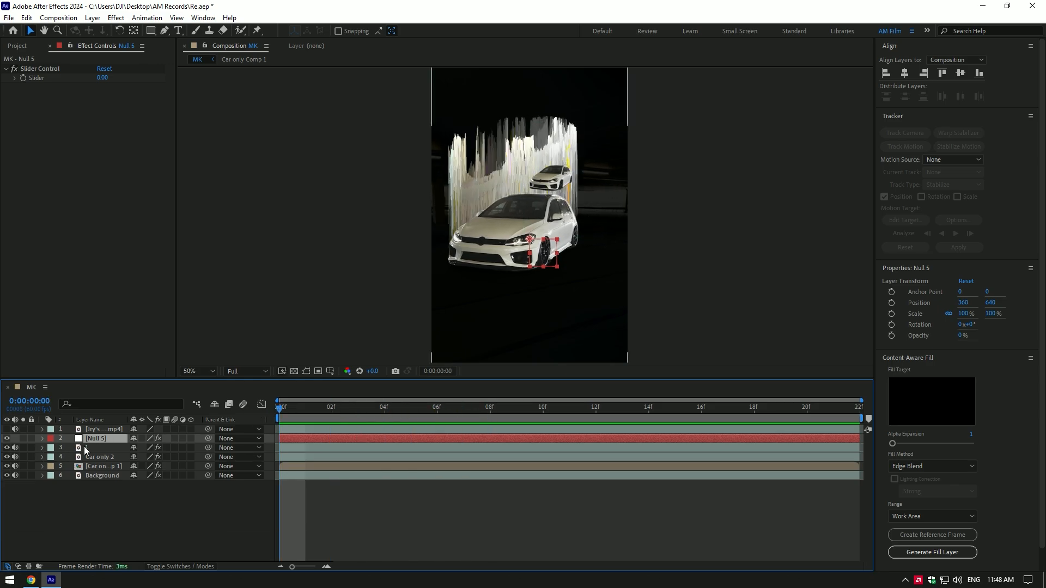
# Duplicate the small car layer into nine copies and raise Null 5's slider to fan them out
pyautogui.press('ctrl+d')
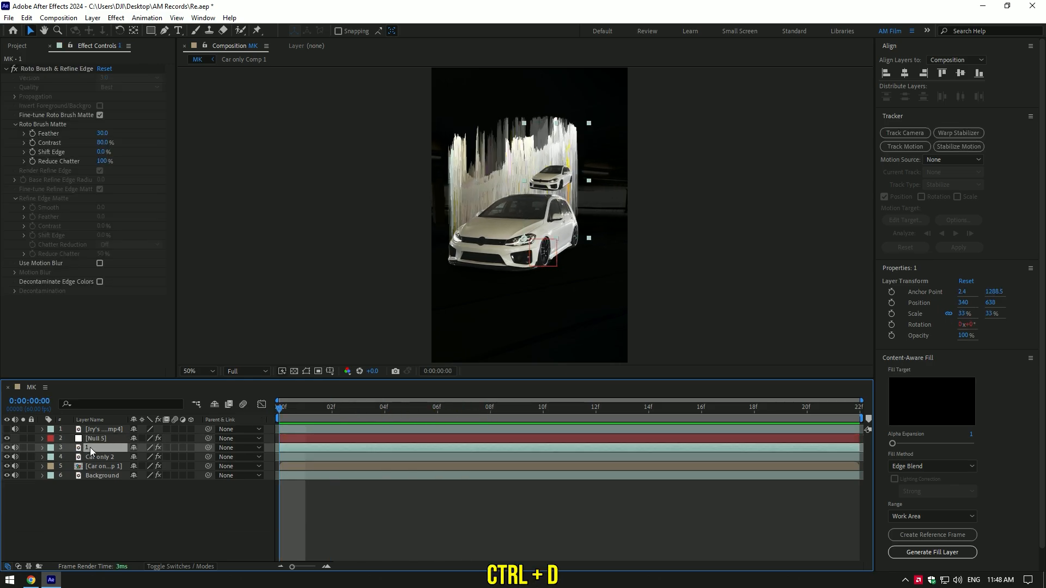
pyautogui.press('ctrl+d')
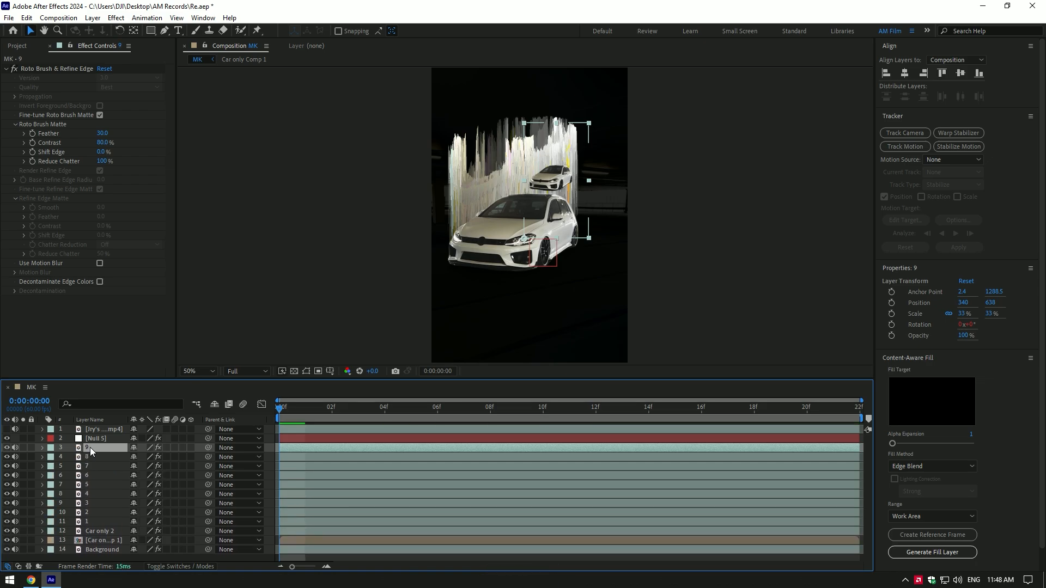
pyautogui.click(96, 438)
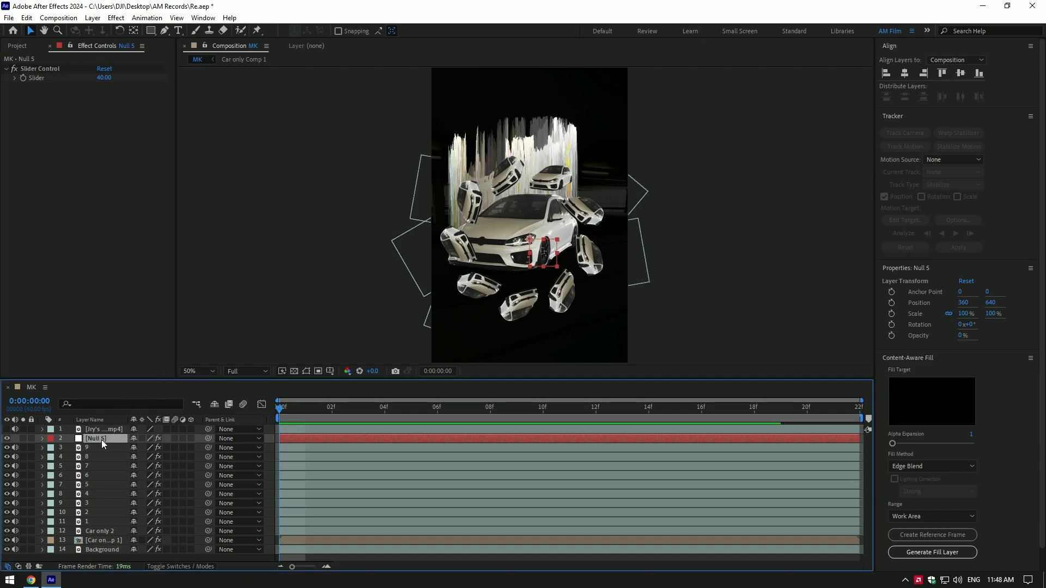
# Parent layers 1–9 to Null 5 and set it to Position 346,453 and Scale 93%
pyautogui.click(97, 448)
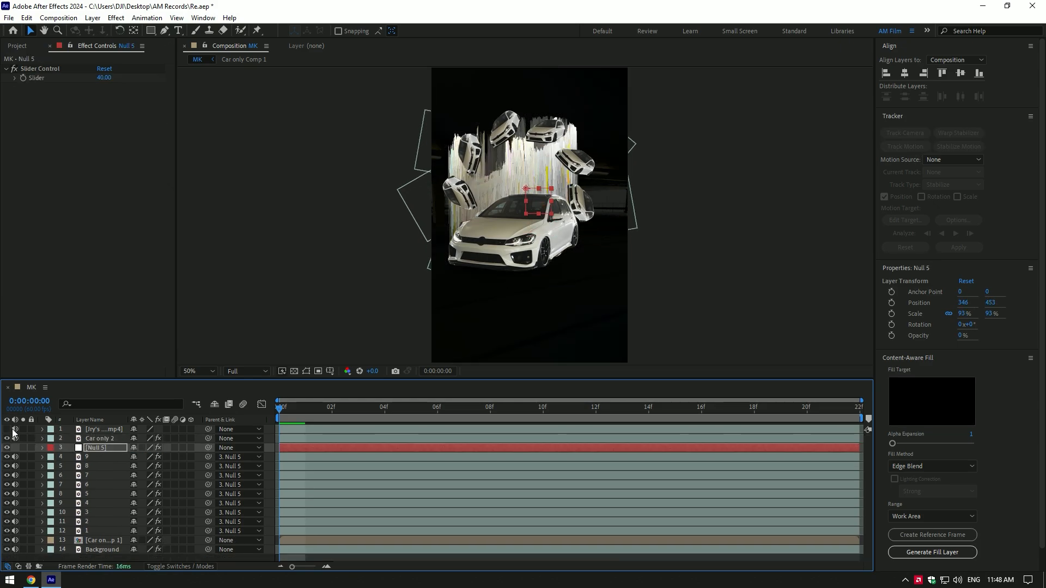
pyautogui.click(464, 408)
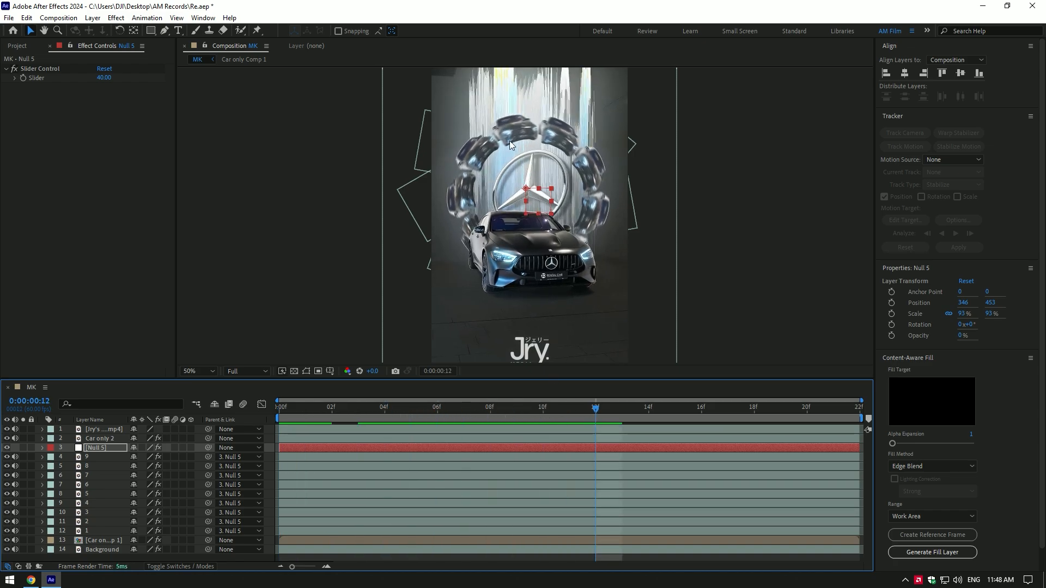
# Keyframe Null 5's rotation from frame 0 to the clip end so the ring spins
pyautogui.click(305, 407)
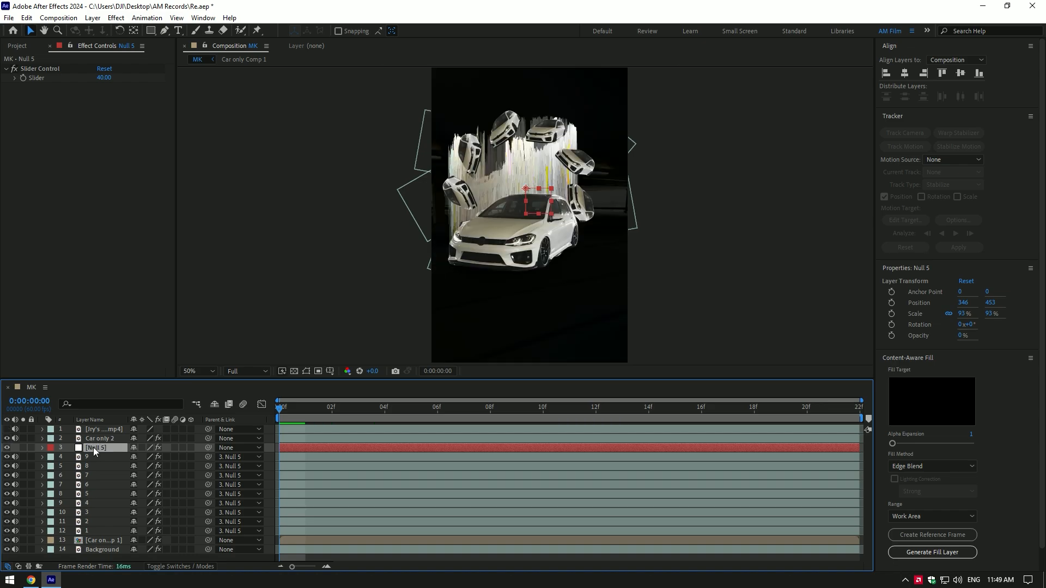
pyautogui.click(41, 448)
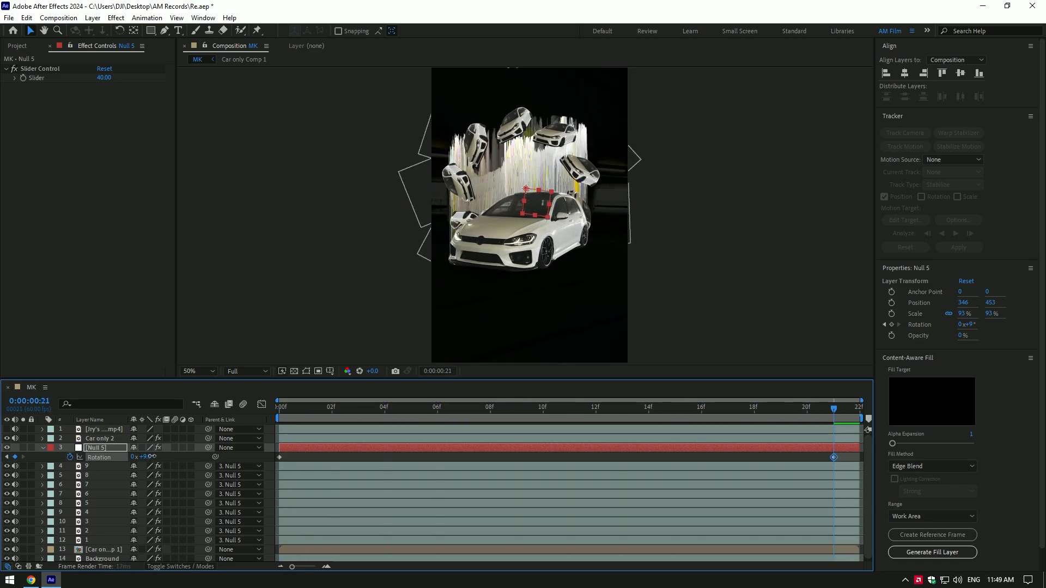
pyautogui.click(358, 406)
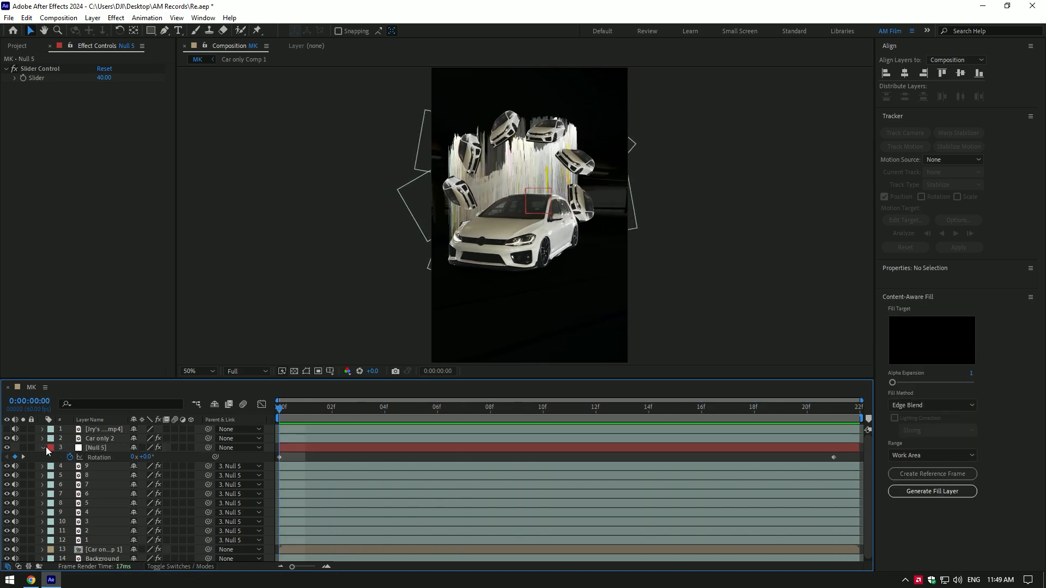
# Compare against the reference video briefly while placing the VW.png badge at 44% scale
pyautogui.click(517, 407)
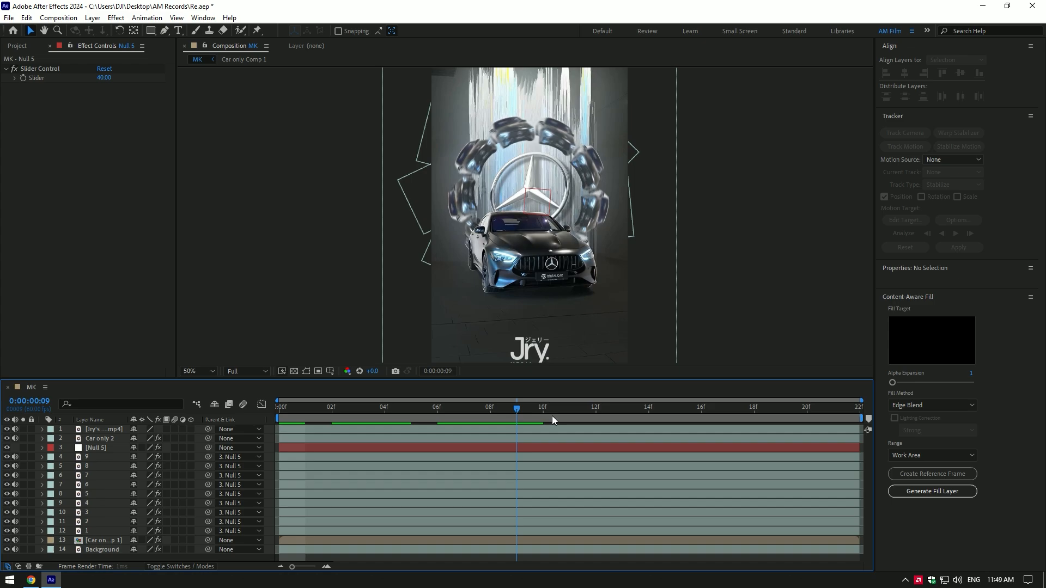
pyautogui.click(553, 421)
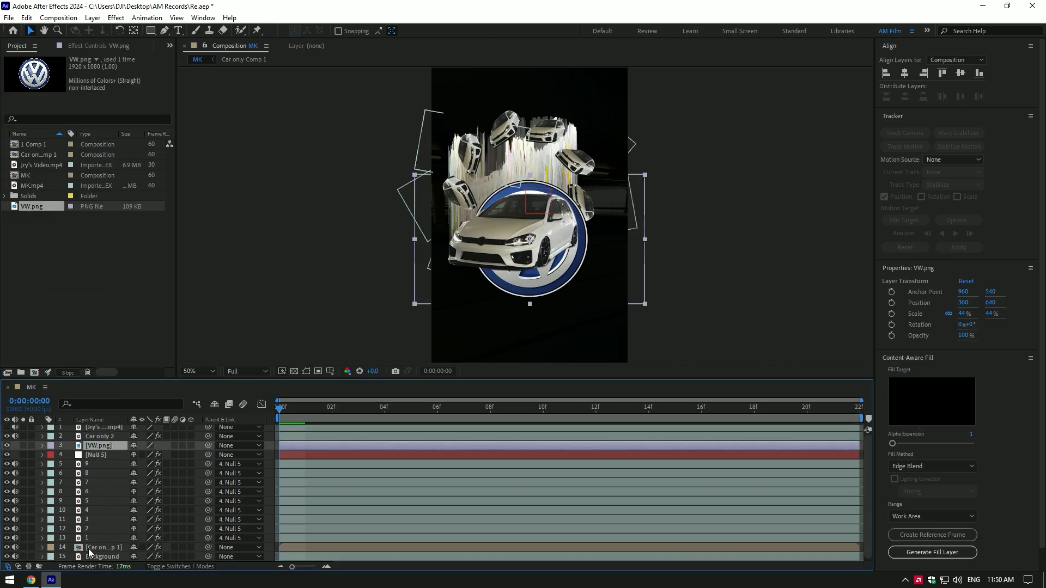
# Run Track Camera on the Background layer and create a null and camera from a track point
pyautogui.click(100, 556)
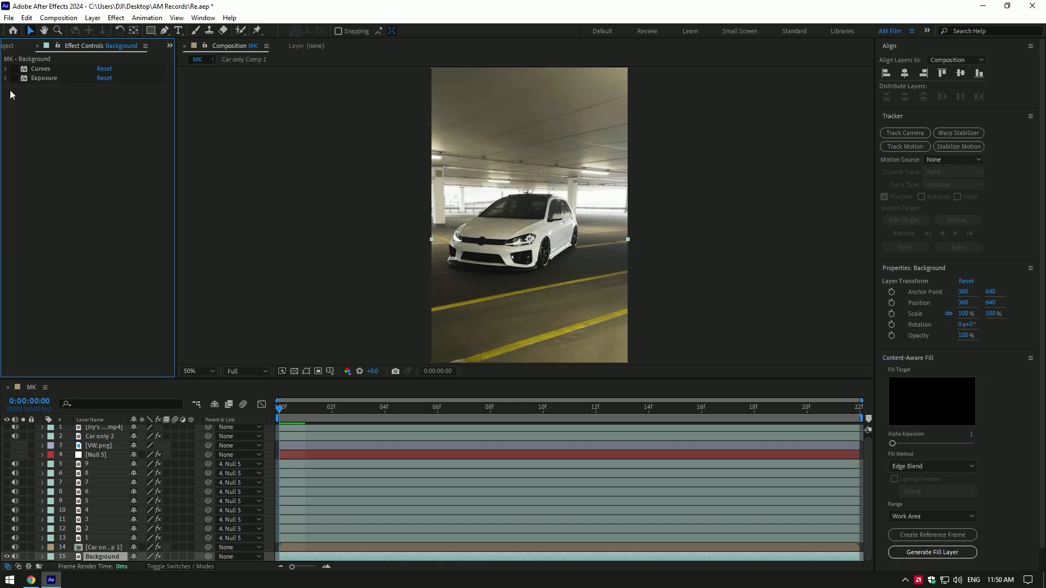
pyautogui.moveTo(20, 105)
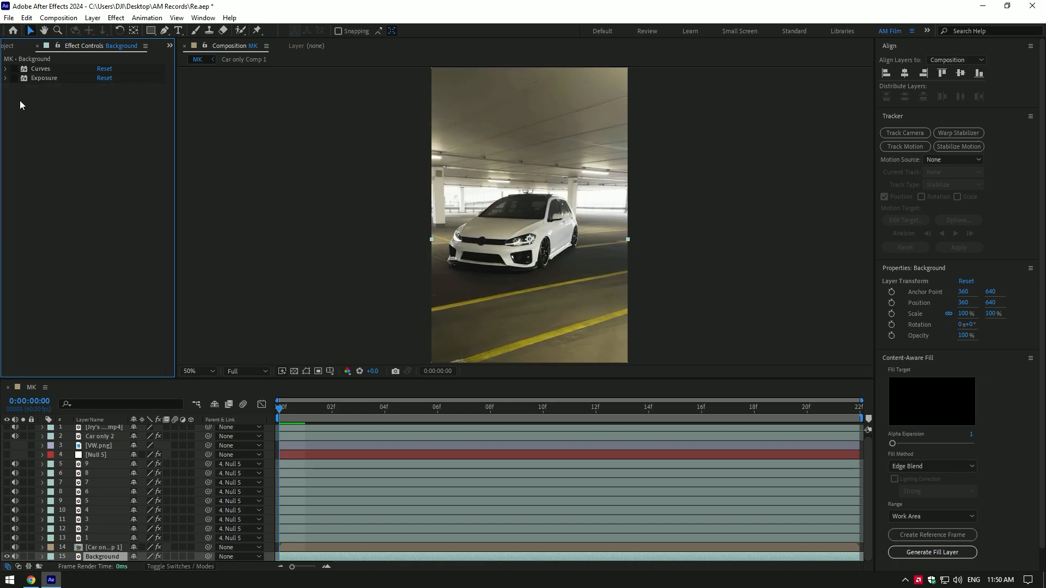
pyautogui.click(904, 133)
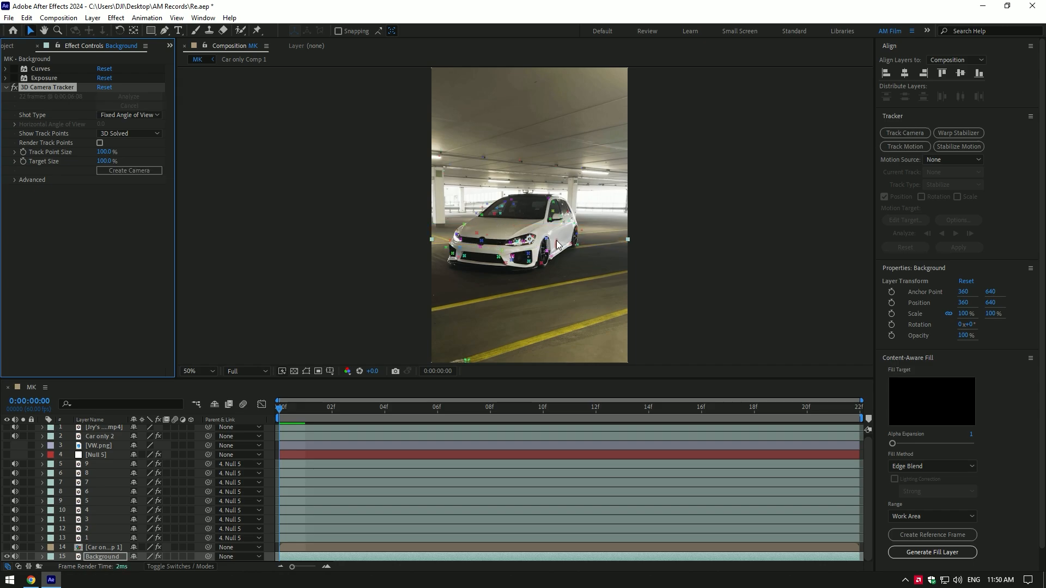
pyautogui.rightClick(513, 249)
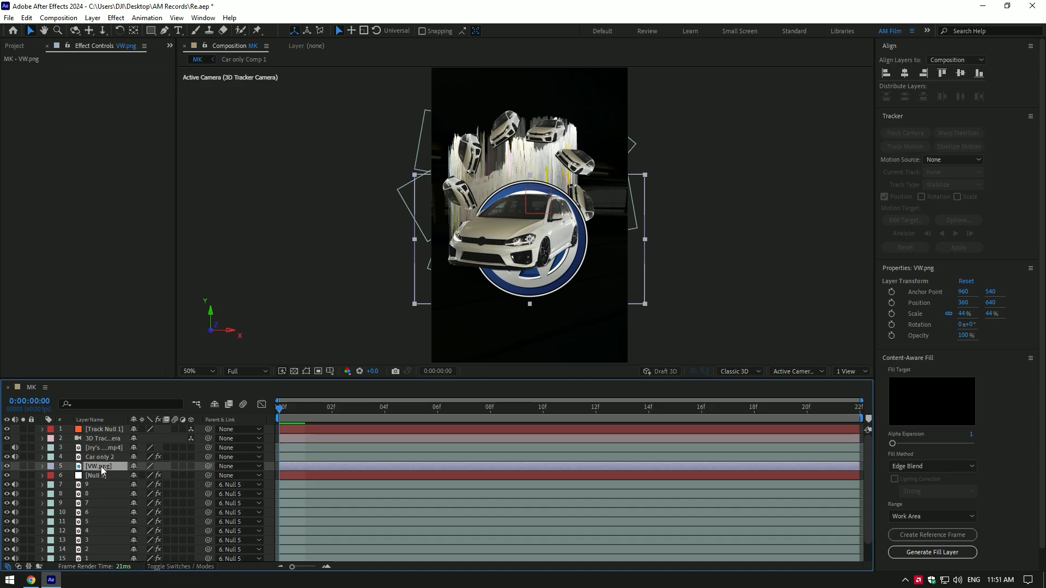
# Link VW.png's Parent & Link to 1. Track Null 1 so the badge follows behind the car
pyautogui.click(239, 465)
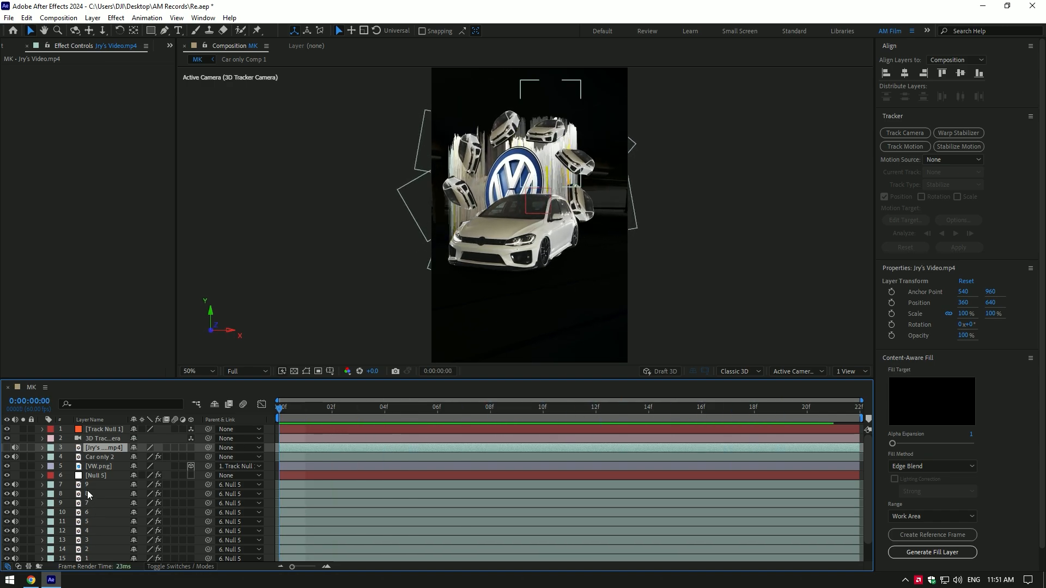
pyautogui.click(96, 475)
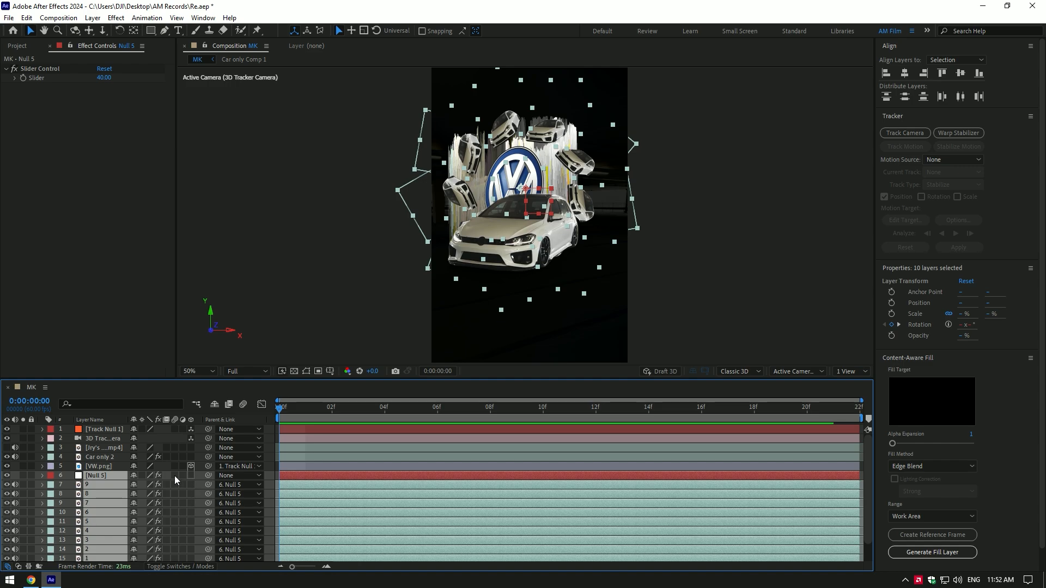
# Key Null 5's scale at 74% and position on the first frame, then move ahead to frame 4
pyautogui.click(96, 475)
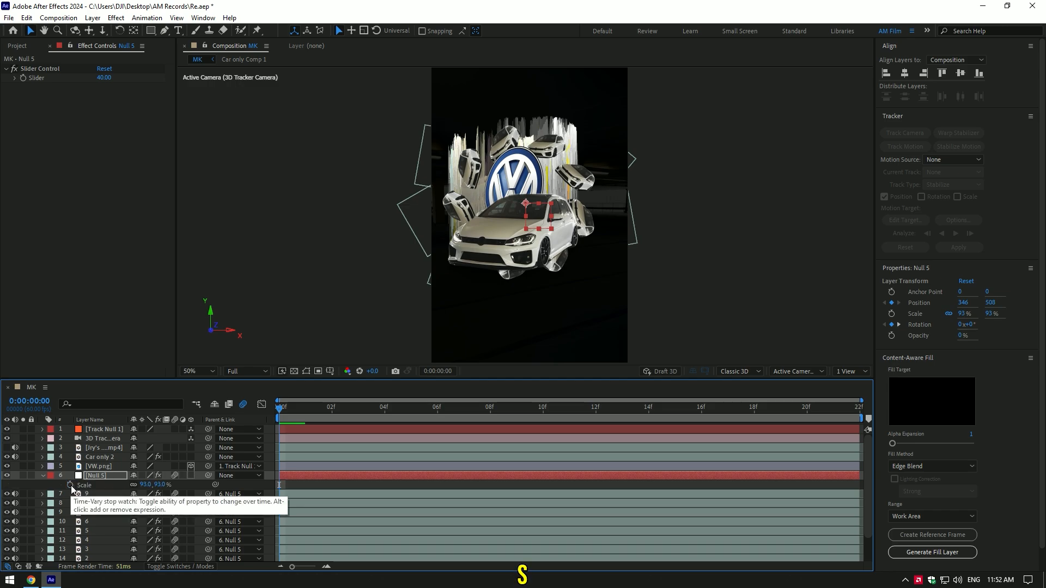
pyautogui.click(71, 485)
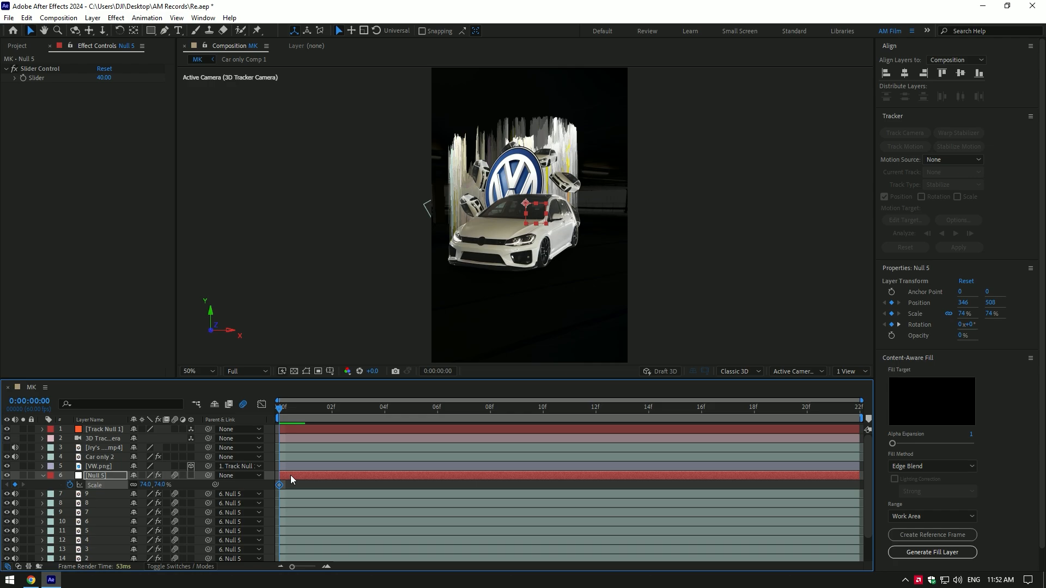
pyautogui.press('u')
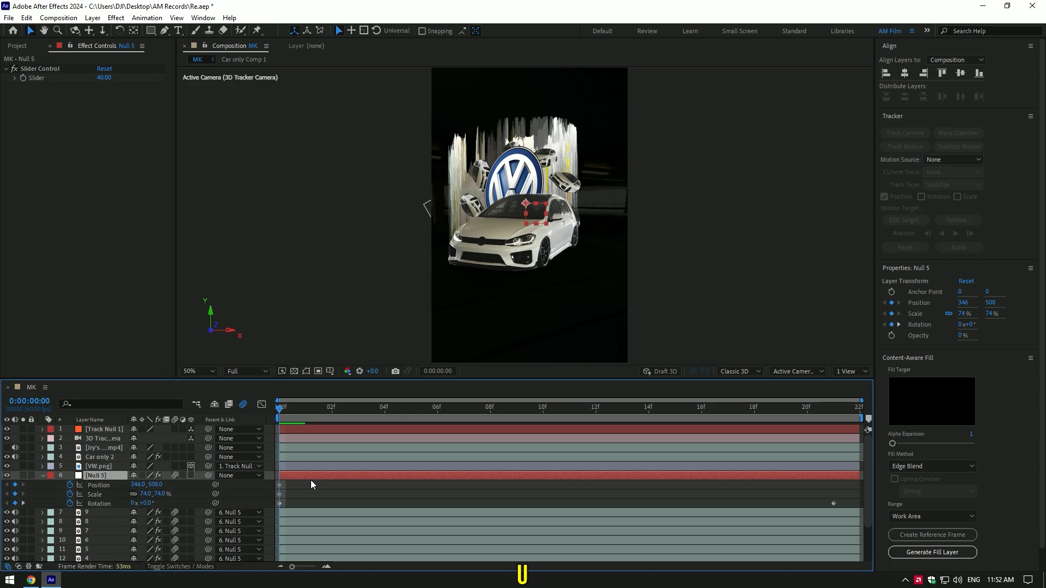
pyautogui.click(384, 406)
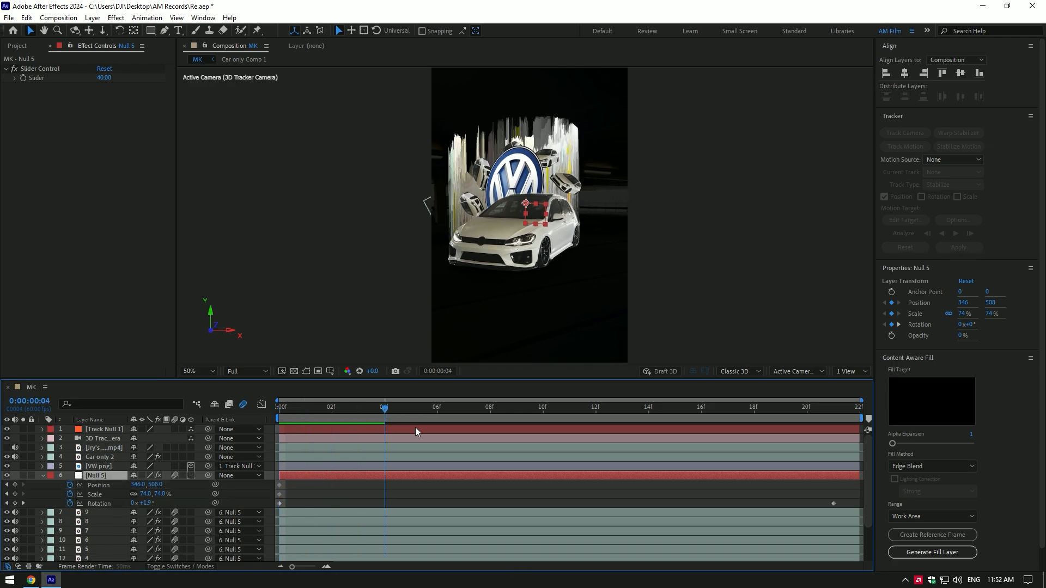
pyautogui.click(594, 406)
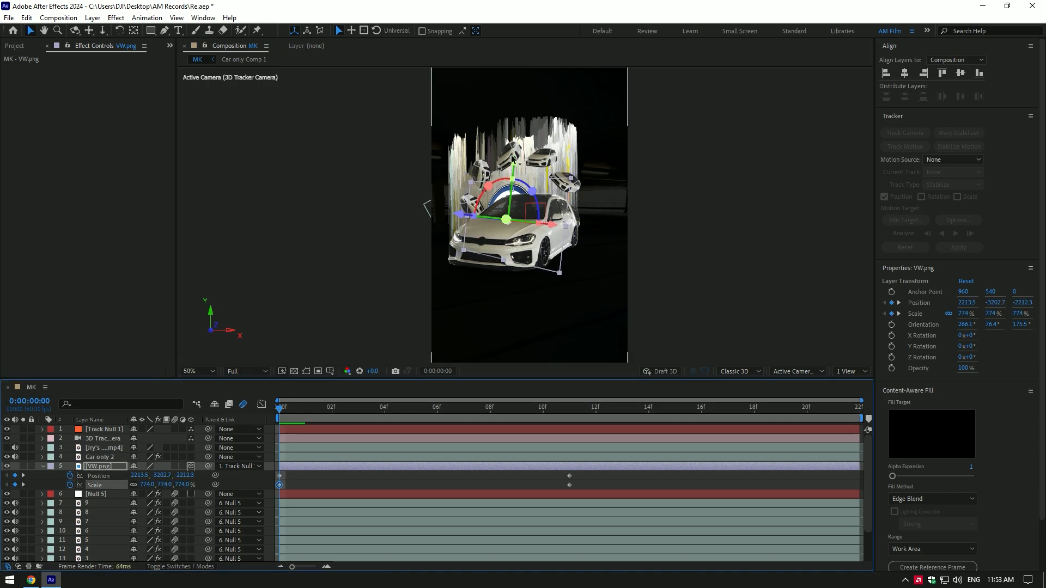
# Key VW.png at frame 11 with Scale 897% and a new Position, growing from 774%
pyautogui.click(491, 406)
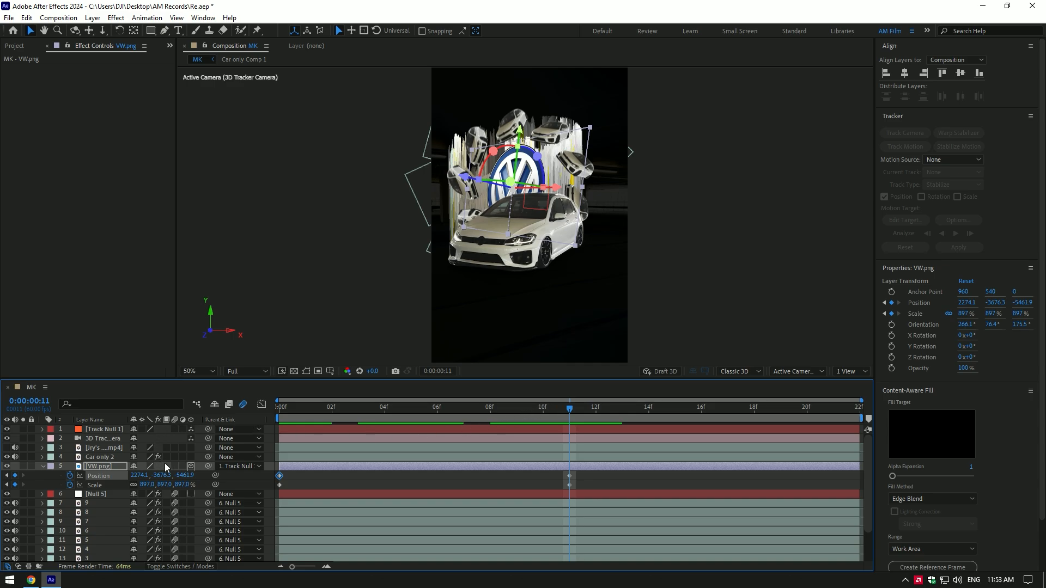
pyautogui.click(358, 407)
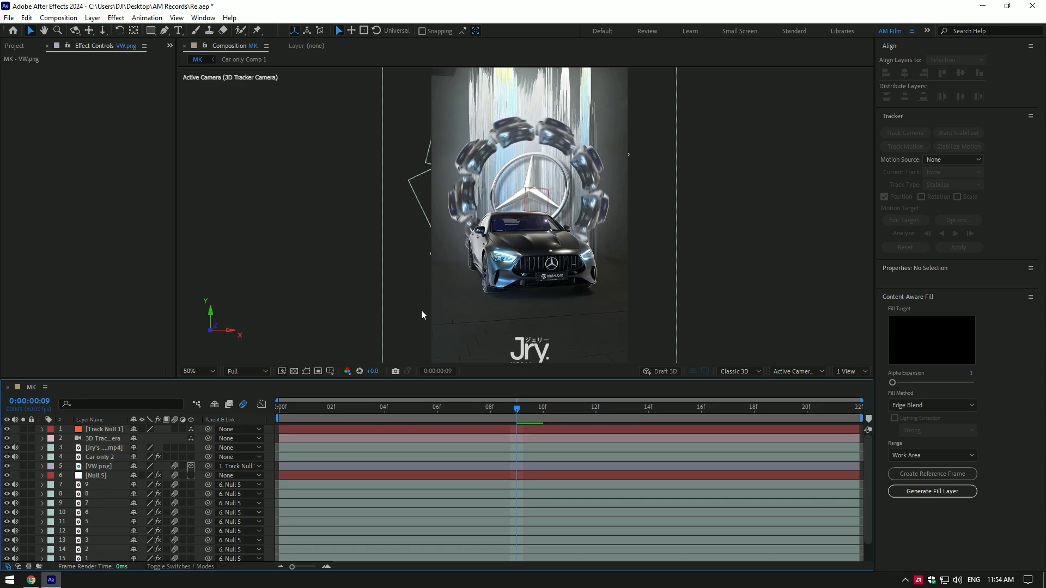
pyautogui.click(103, 447)
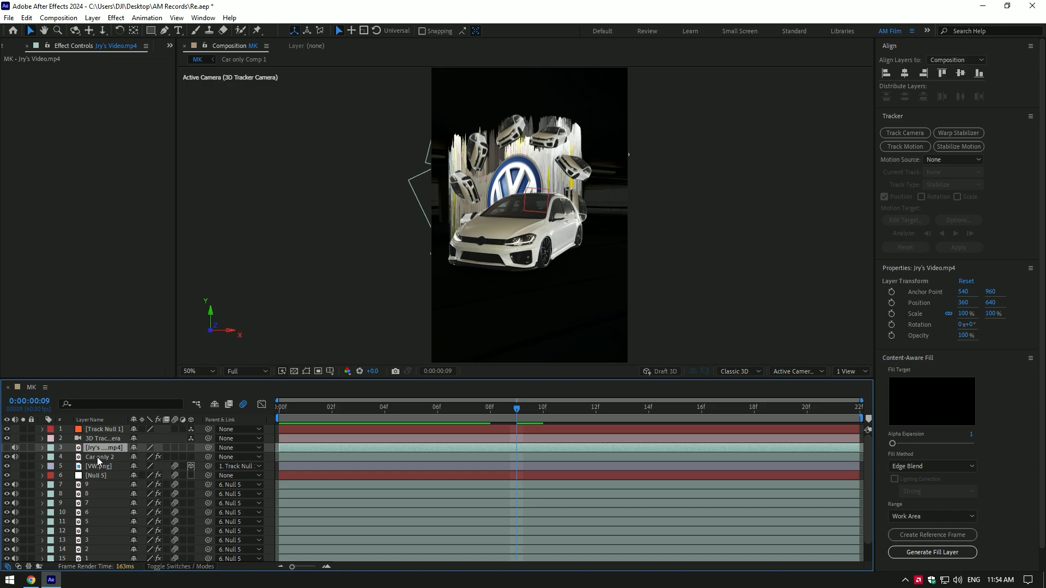
pyautogui.click(100, 465)
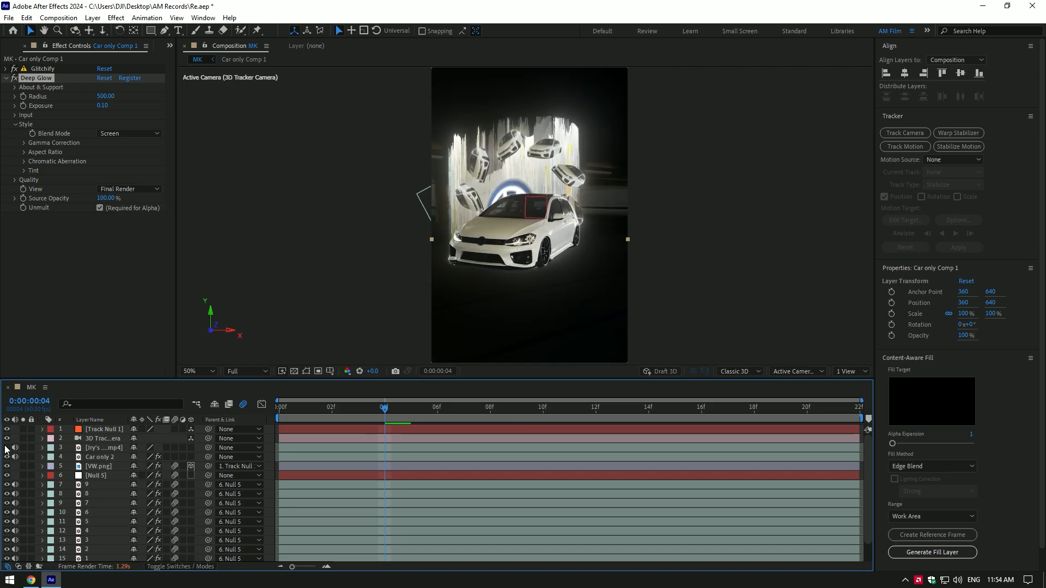
# Scrub a few frames in to preview the Deep Glow (radius 500, exposure 0.10) on Car only Comp 1
pyautogui.click(437, 407)
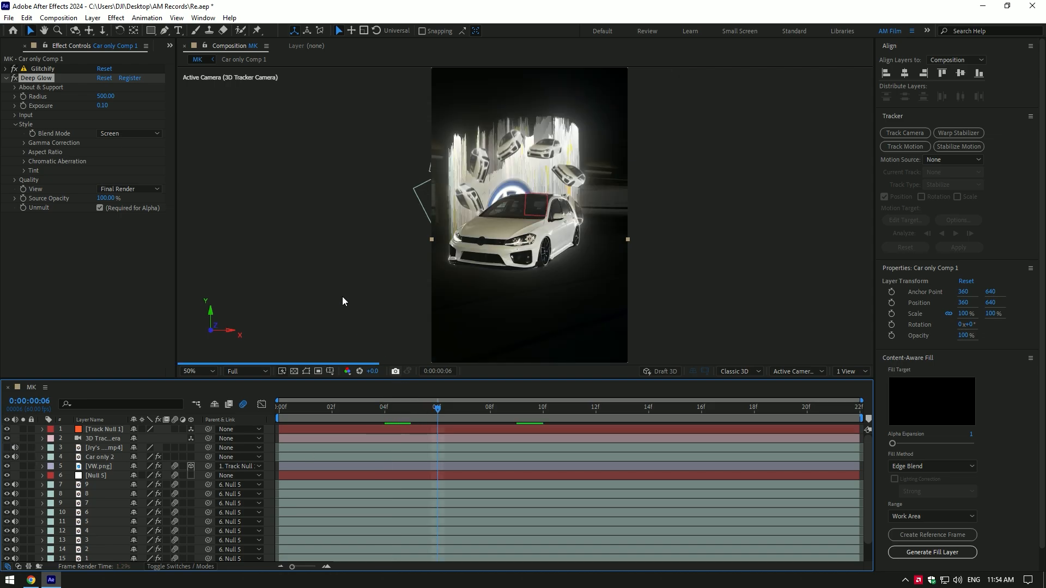
pyautogui.click(462, 408)
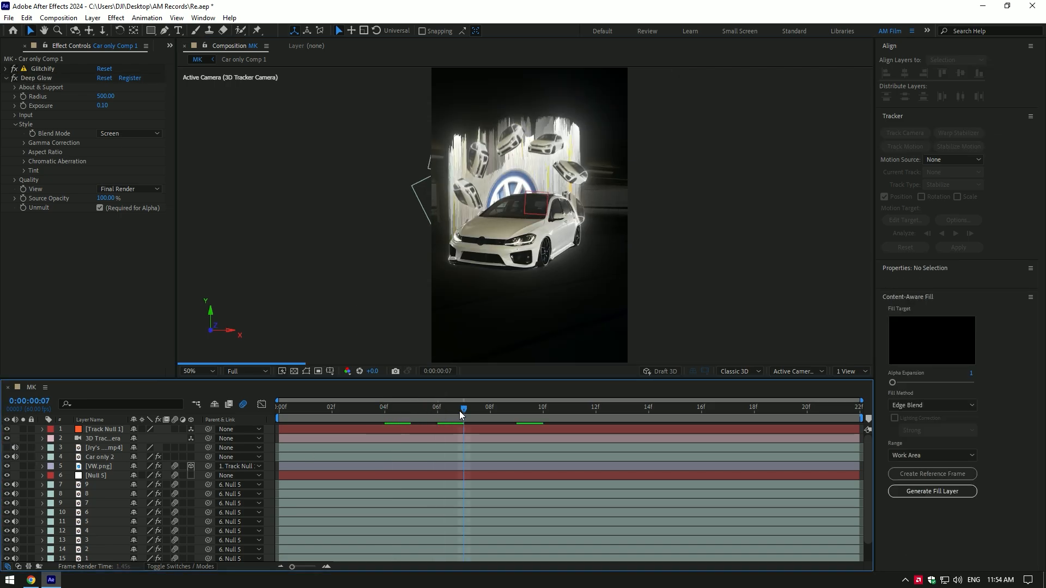